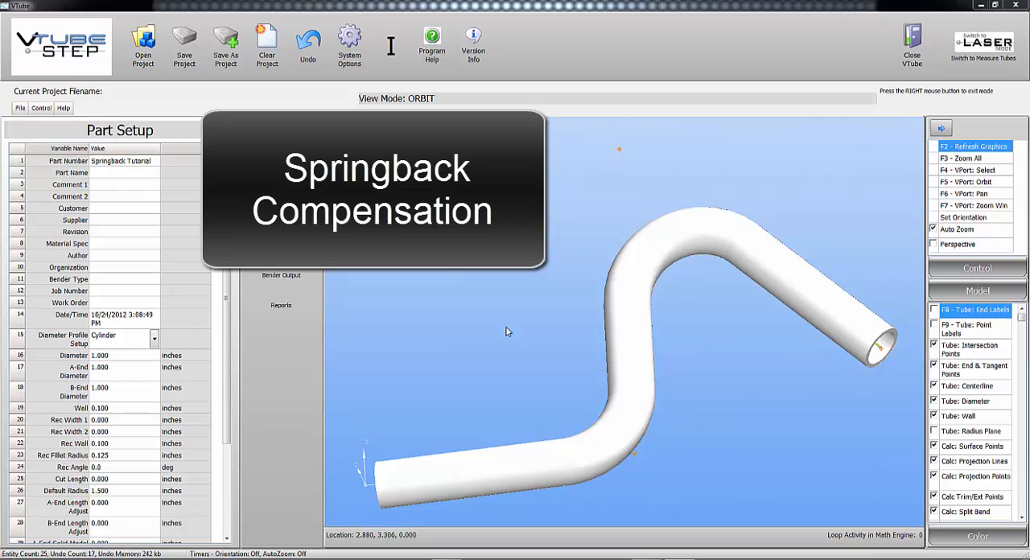
mouse_move(681, 228)
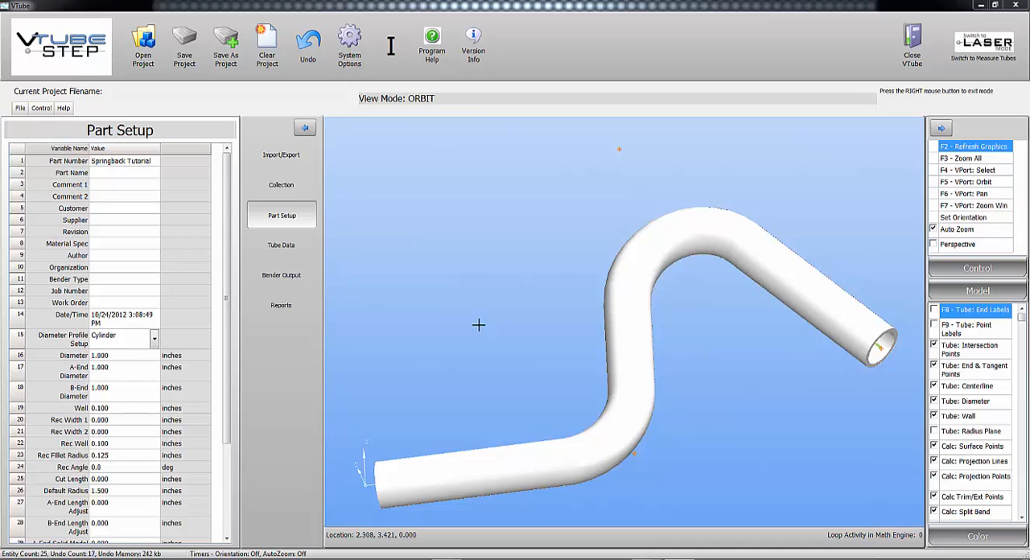
Step: Show the Tube Data bend setup with four centerline points and bends of 90° and 135°
click(281, 245)
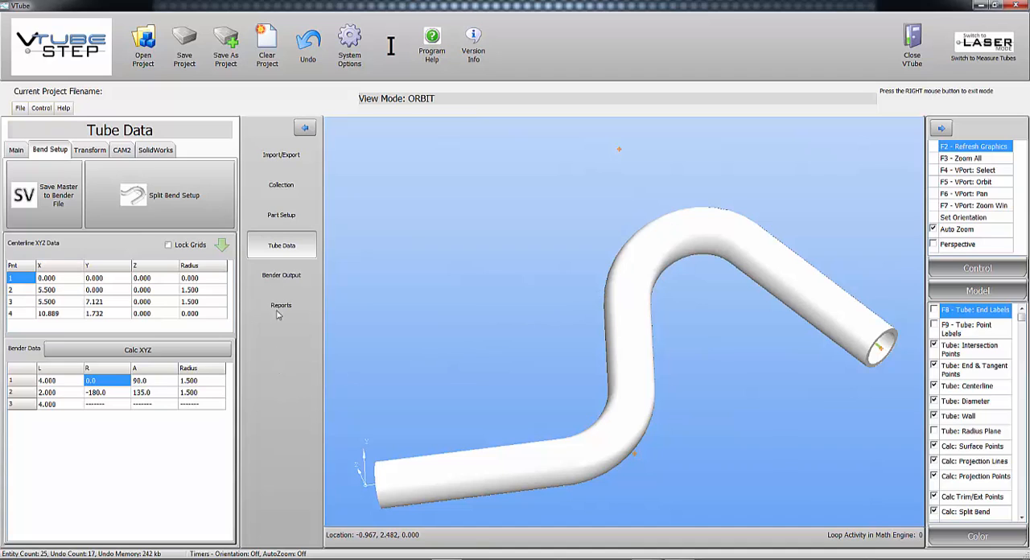
mouse_move(20, 169)
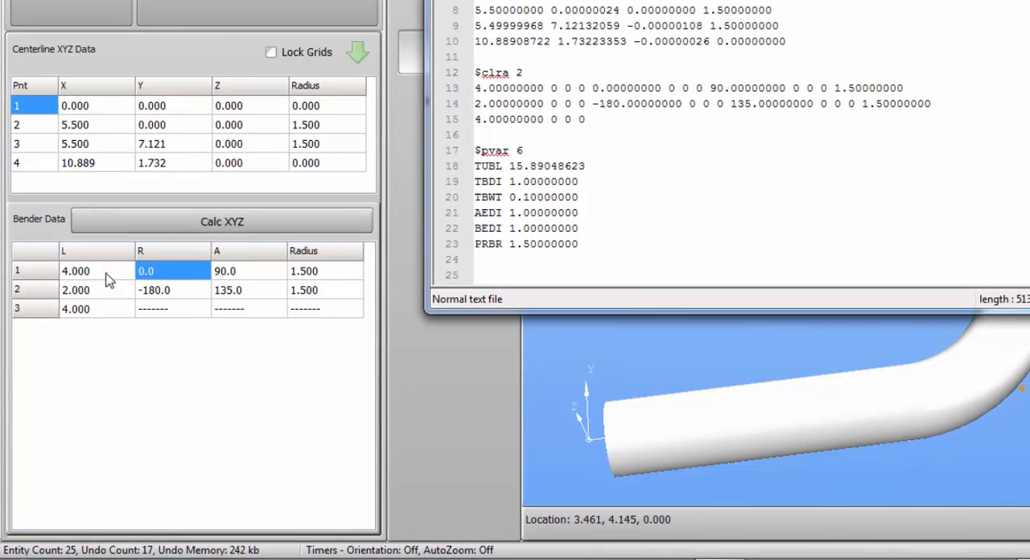
mouse_move(81, 289)
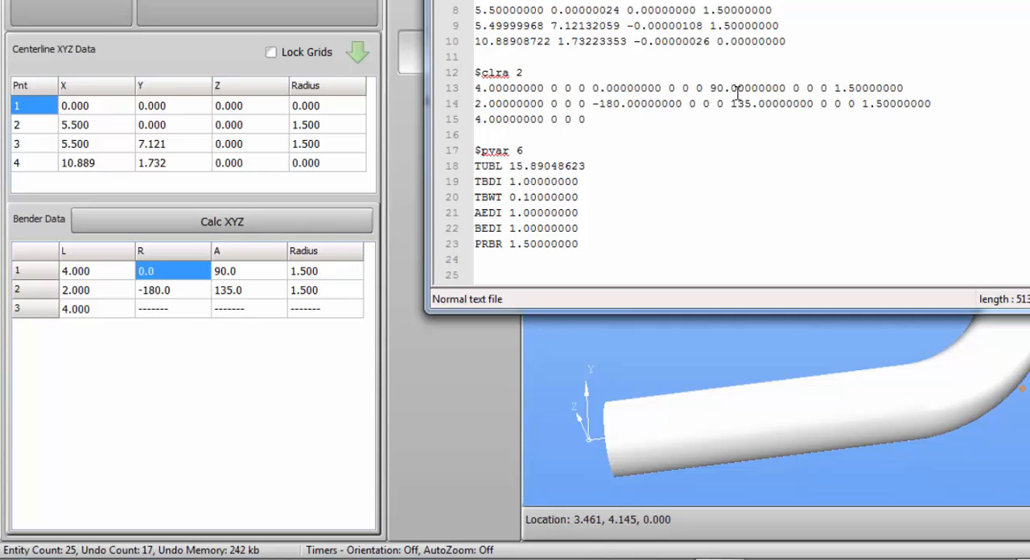
mouse_move(812, 127)
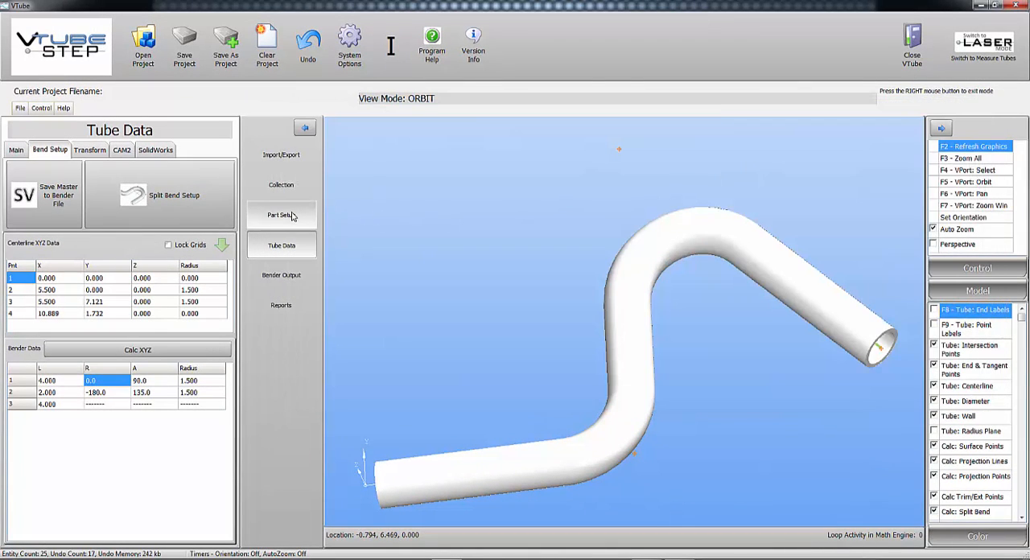
Step: Return to Part Setup, where Fixed and Proportional Springback both read 0.00
click(281, 215)
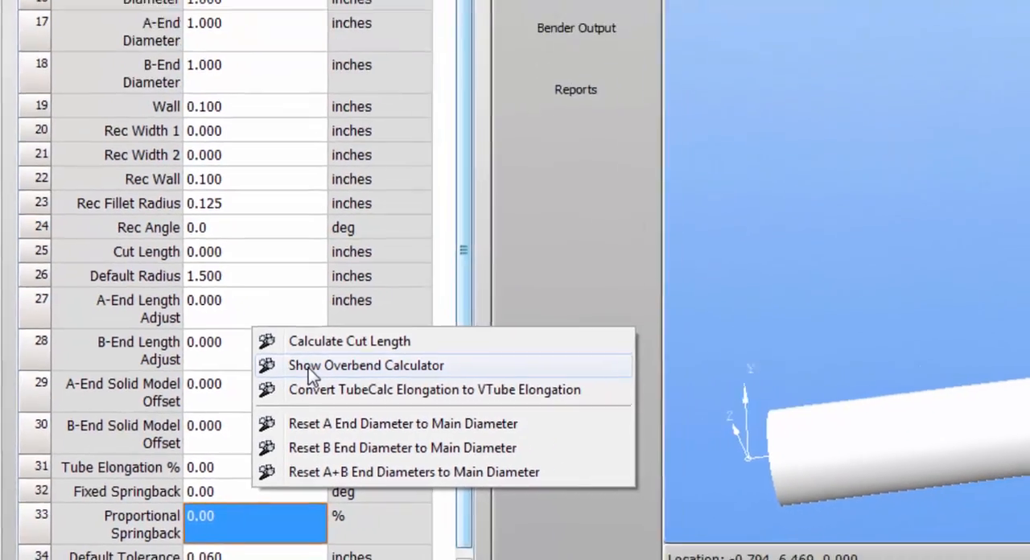
Step: Open the Overbend Calculator's Bender Setup and enter test bend angles 20° and 120°
click(365, 365)
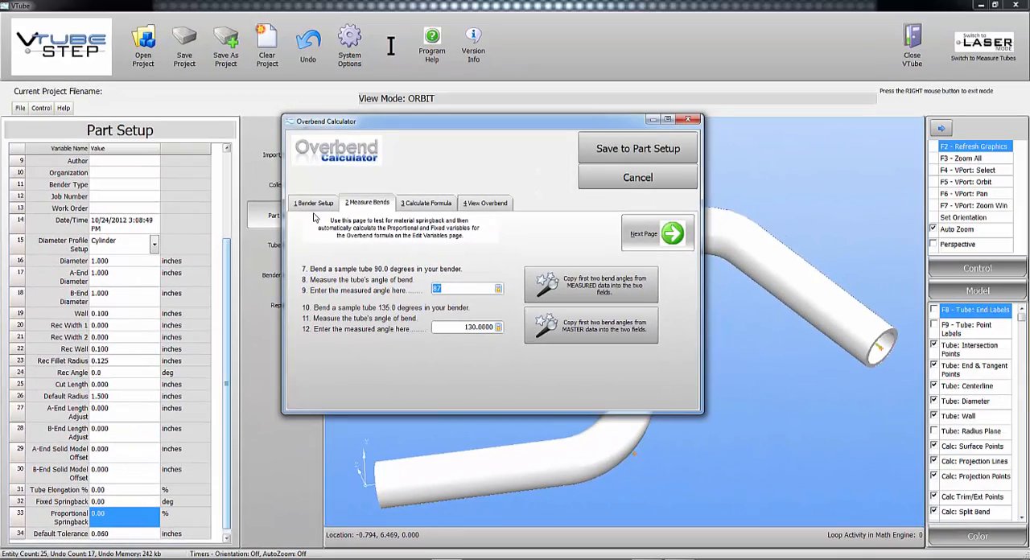
click(313, 203)
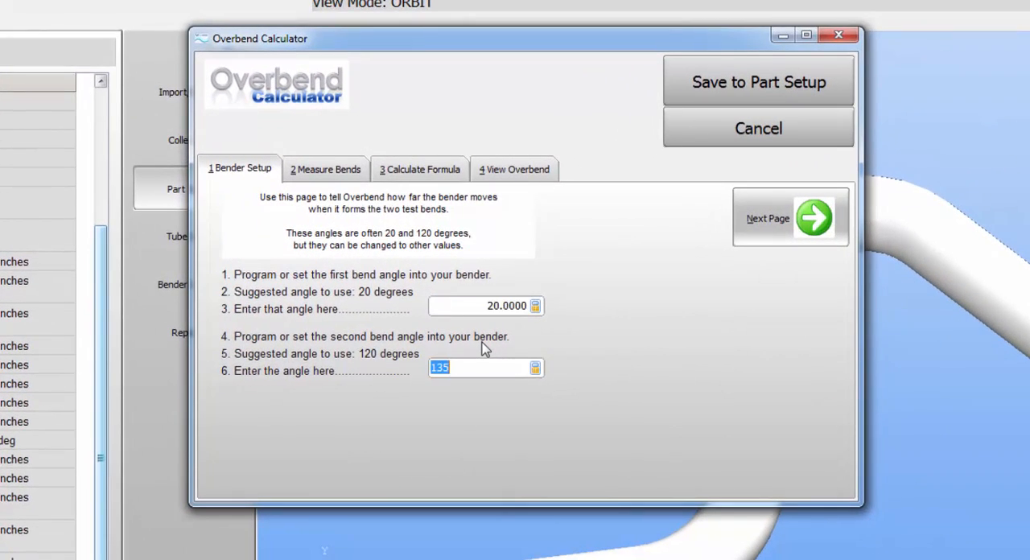
text(120)
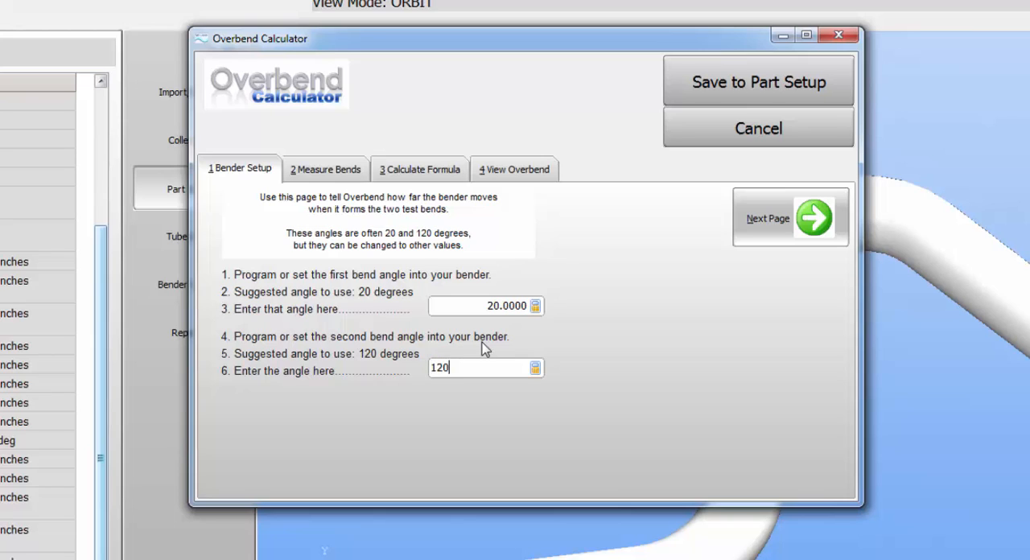
mouse_move(544, 400)
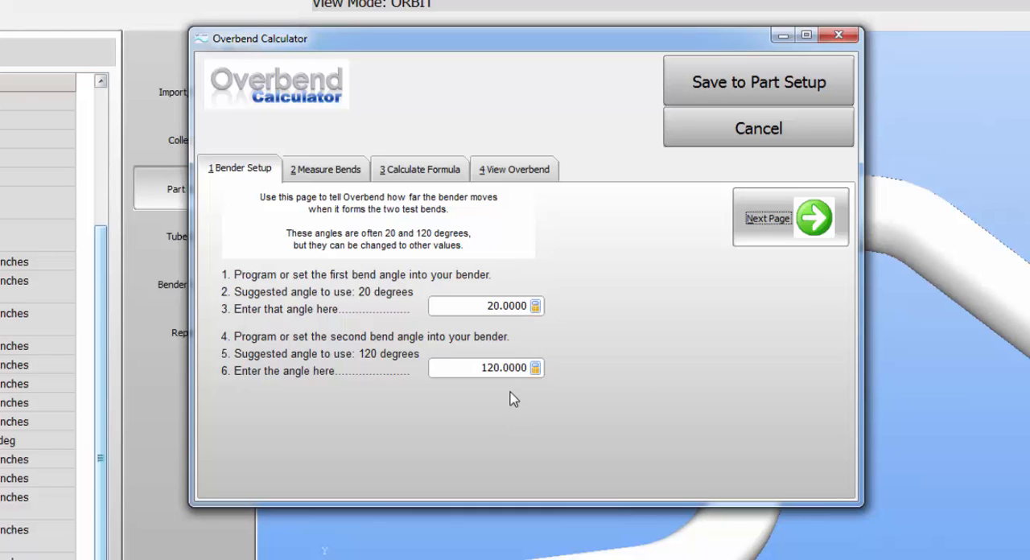
mouse_move(337, 174)
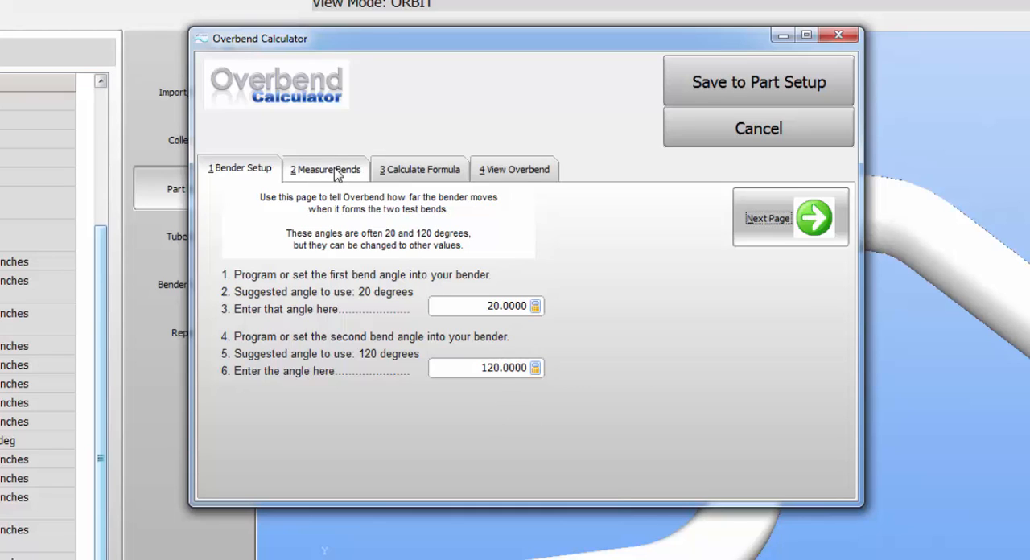
Step: Enter measured test bend angles of 18° and 116° on Measure Bends
click(324, 169)
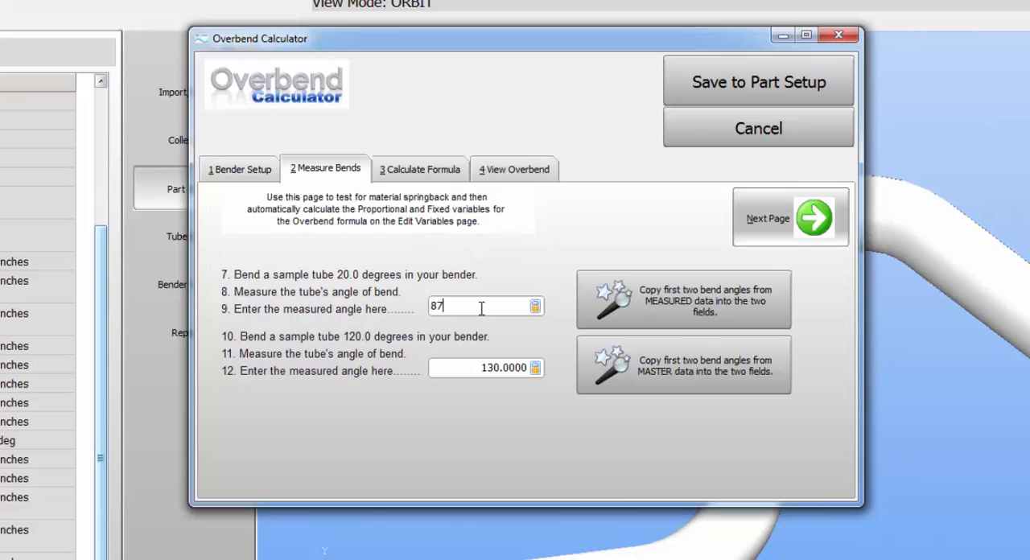
text(18)
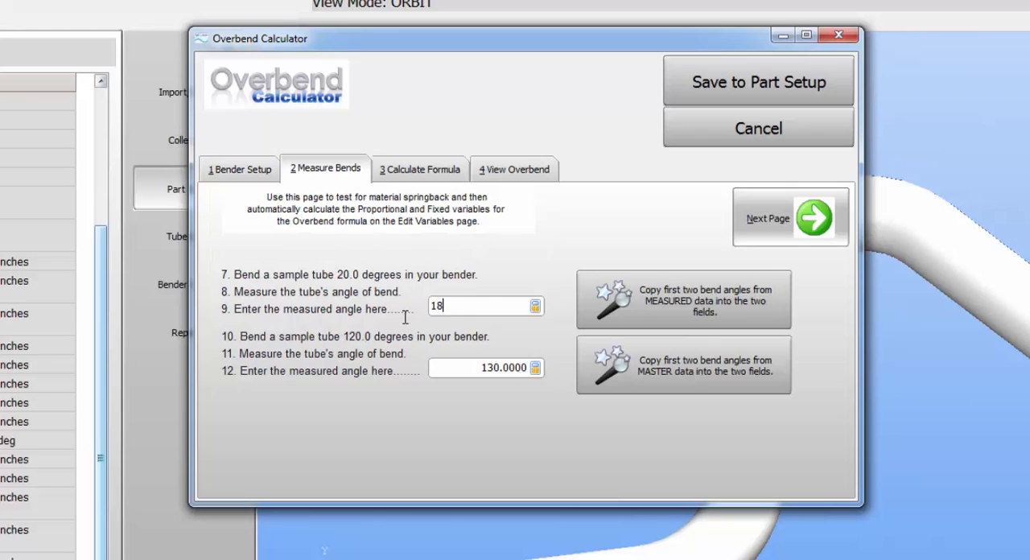
click(483, 367)
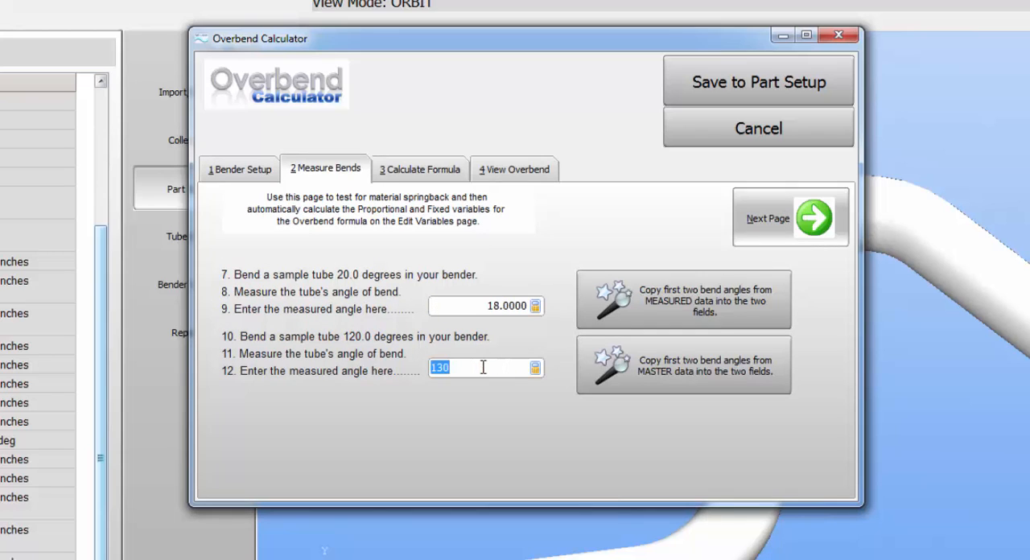
text(116)
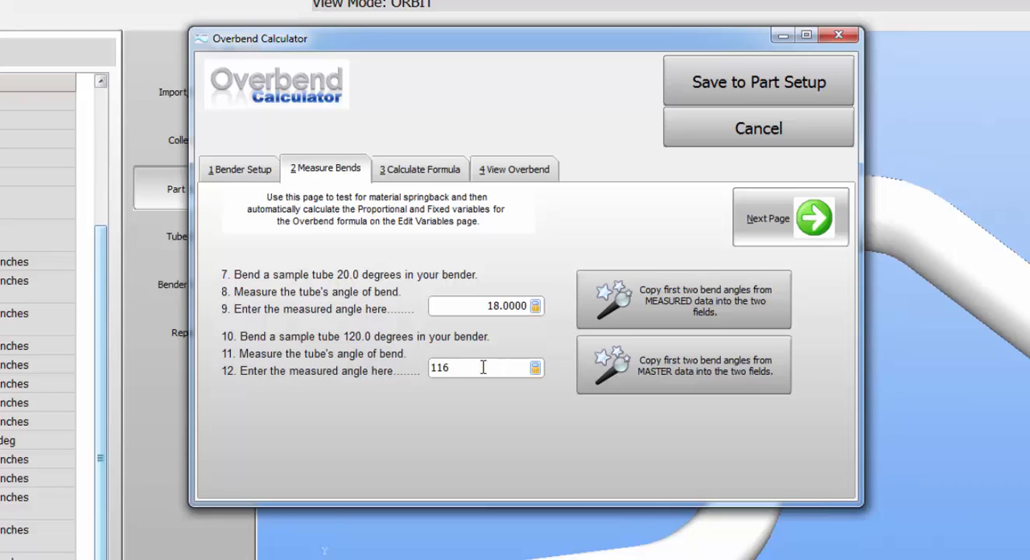
mouse_move(484, 416)
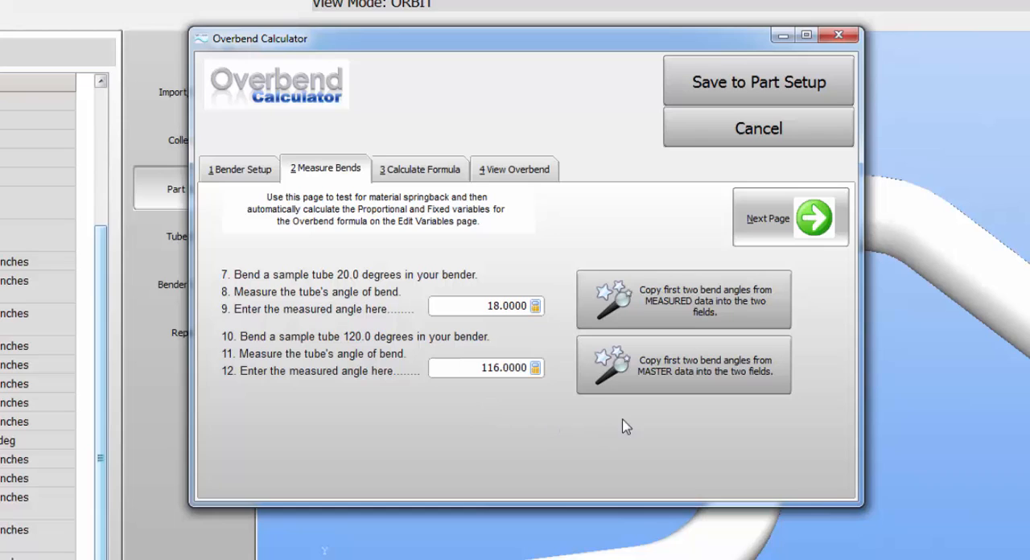
mouse_move(655, 428)
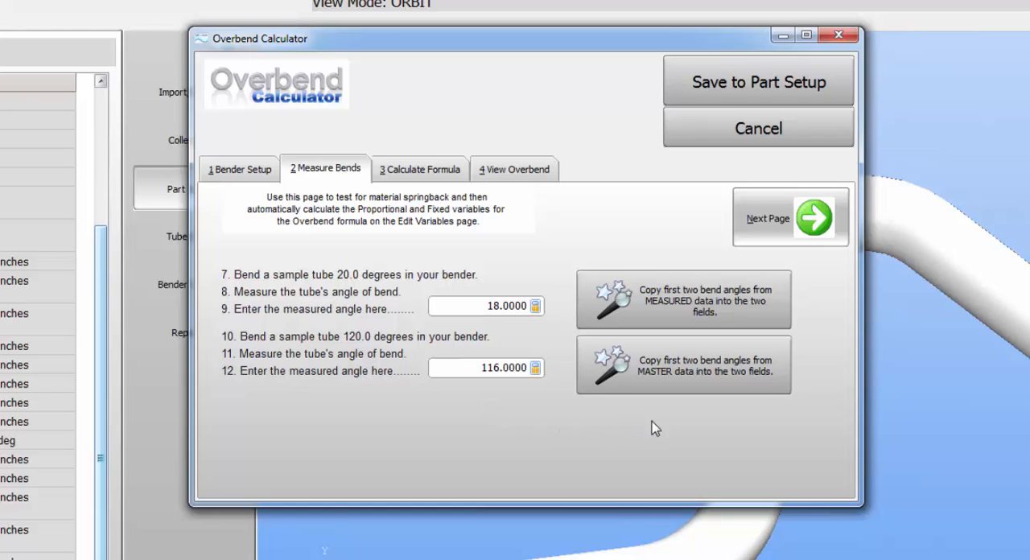
mouse_move(809, 422)
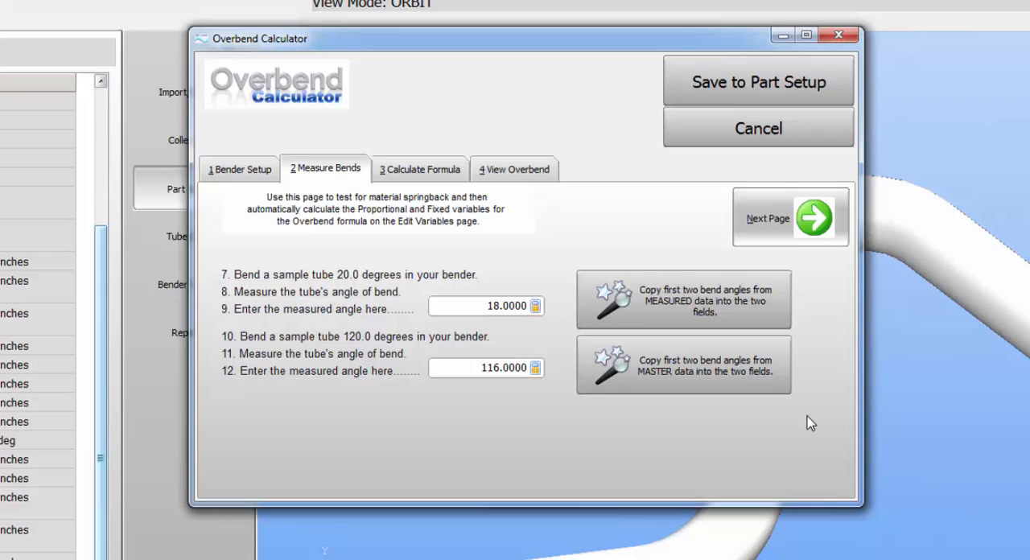
mouse_move(704, 301)
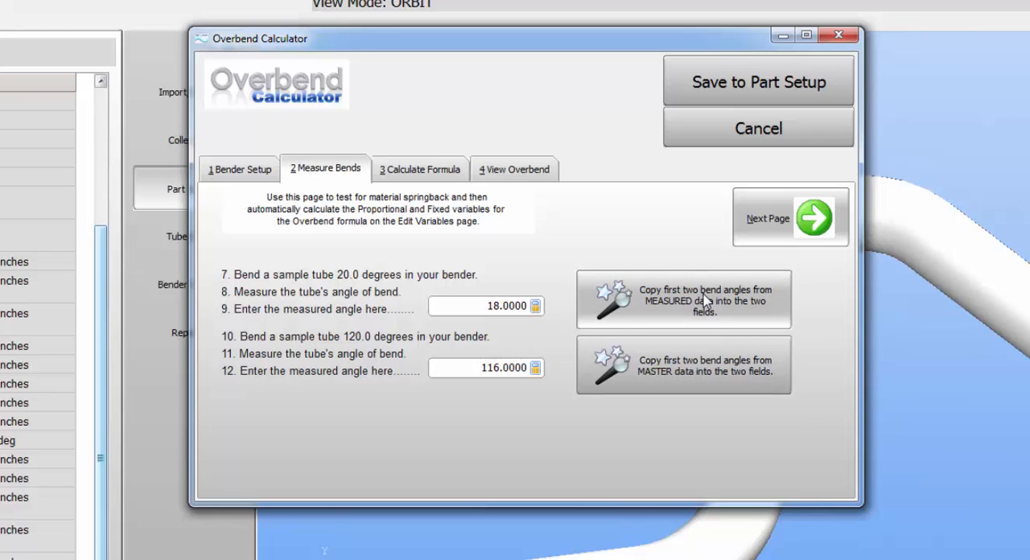
mouse_move(688, 314)
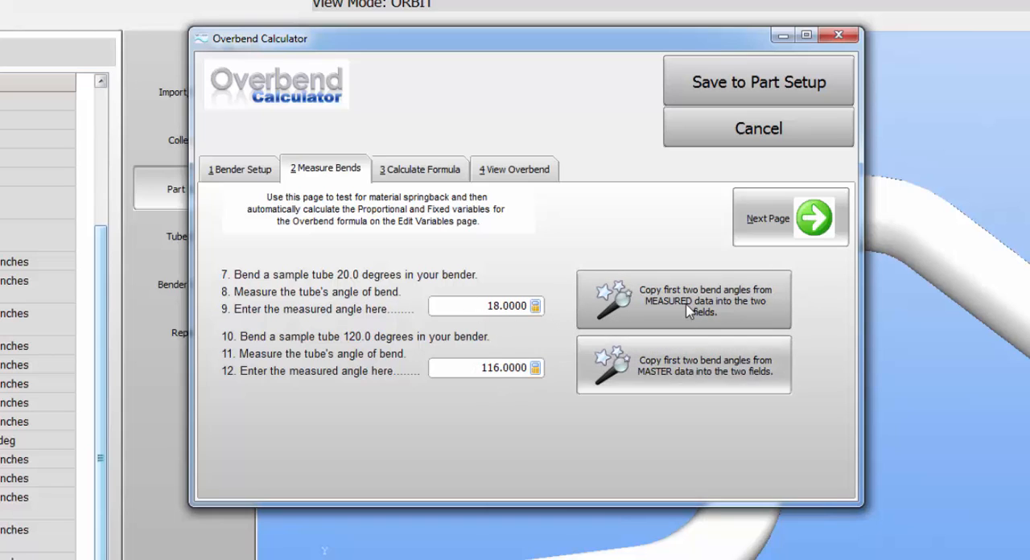
mouse_move(754, 276)
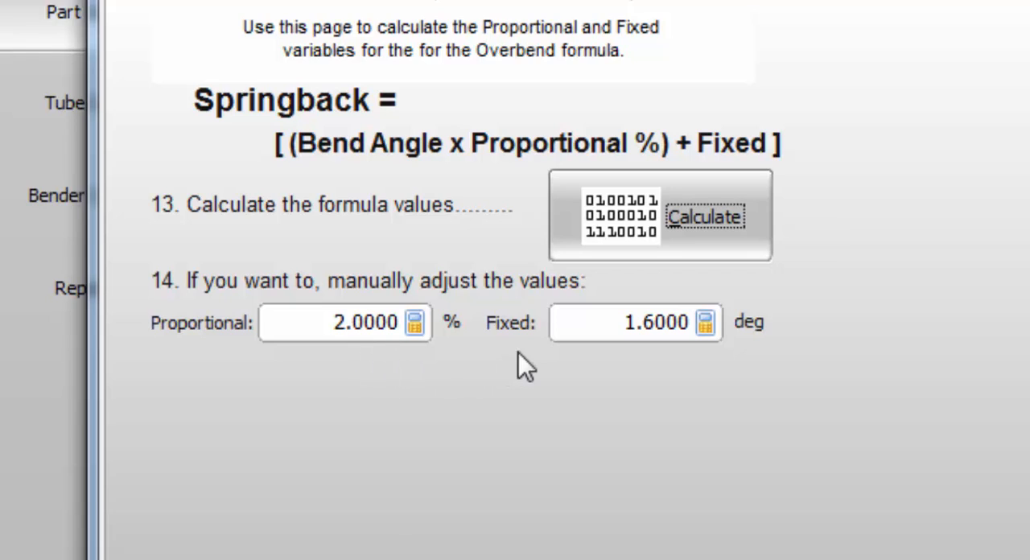
mouse_move(660, 370)
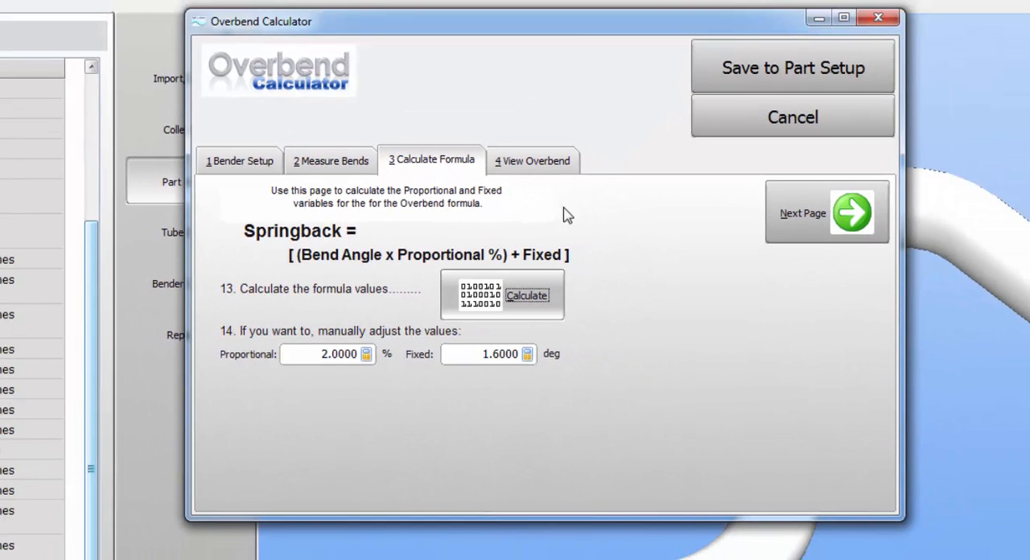
Step: Calculate the springback formula, giving Proportional 2% and Fixed 1.6°
click(531, 160)
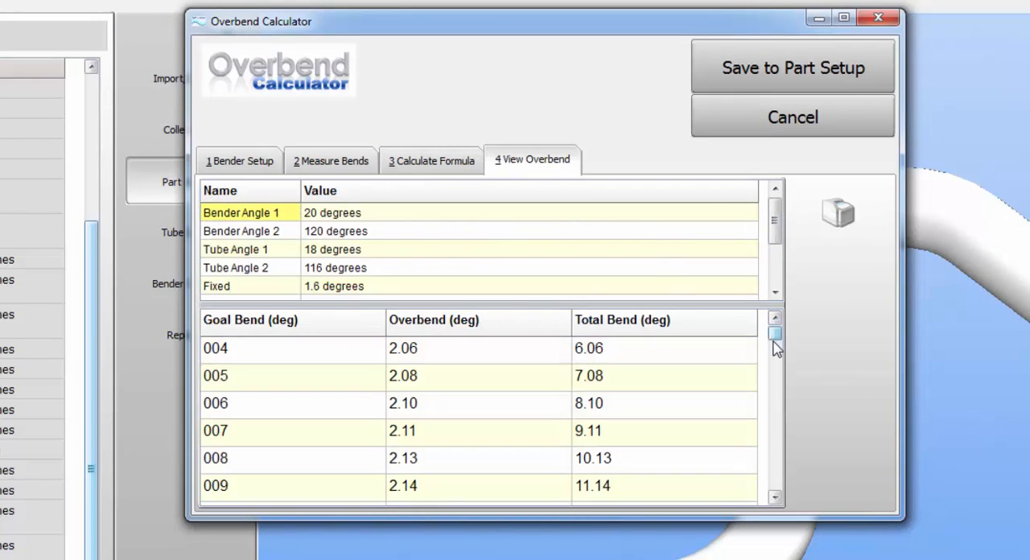
drag(774, 333, 775, 375)
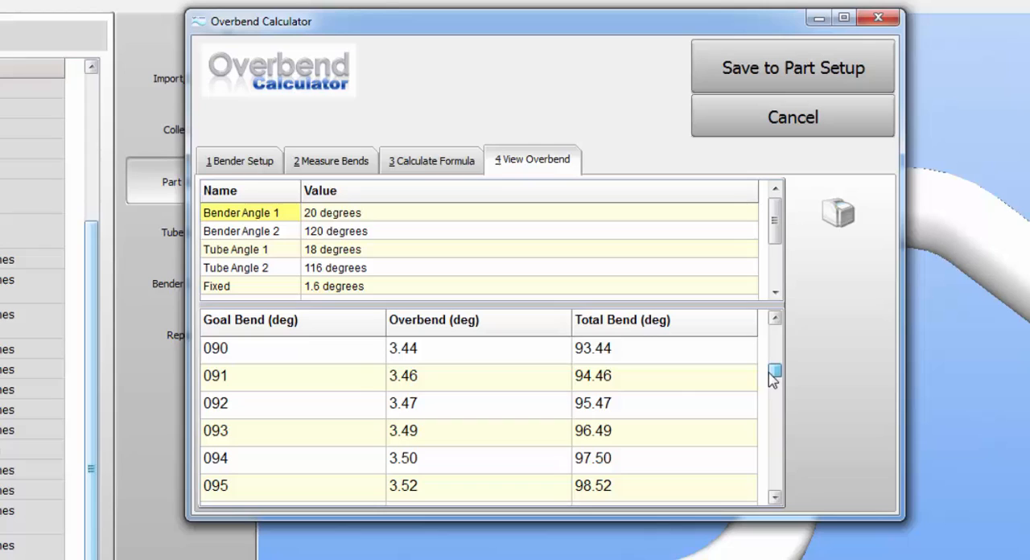
mouse_move(408, 371)
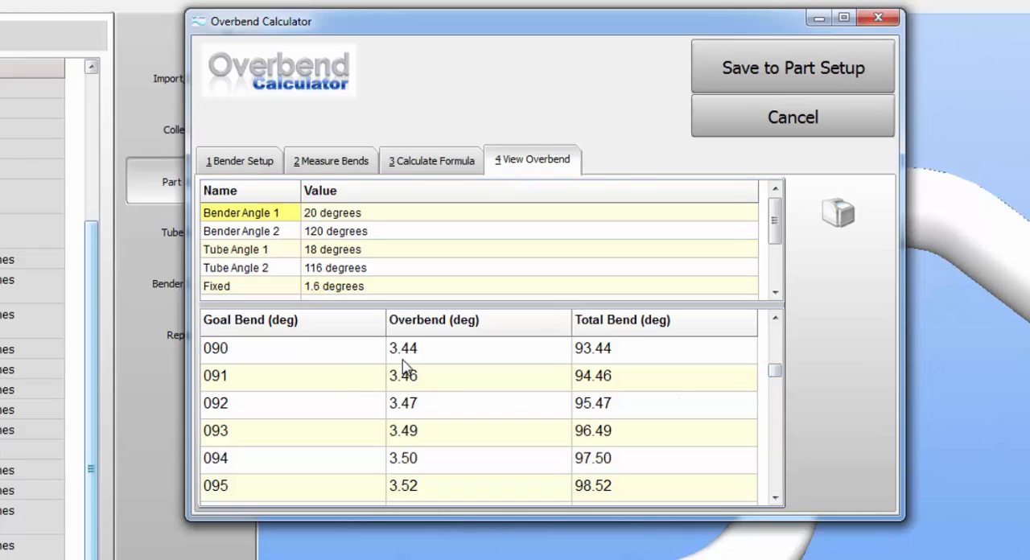
mouse_move(432, 369)
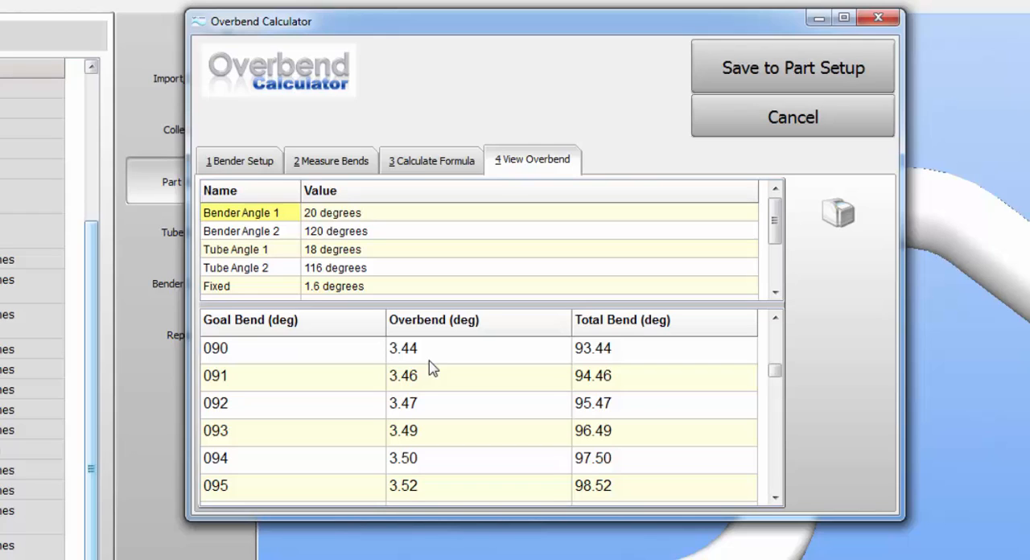
mouse_move(441, 362)
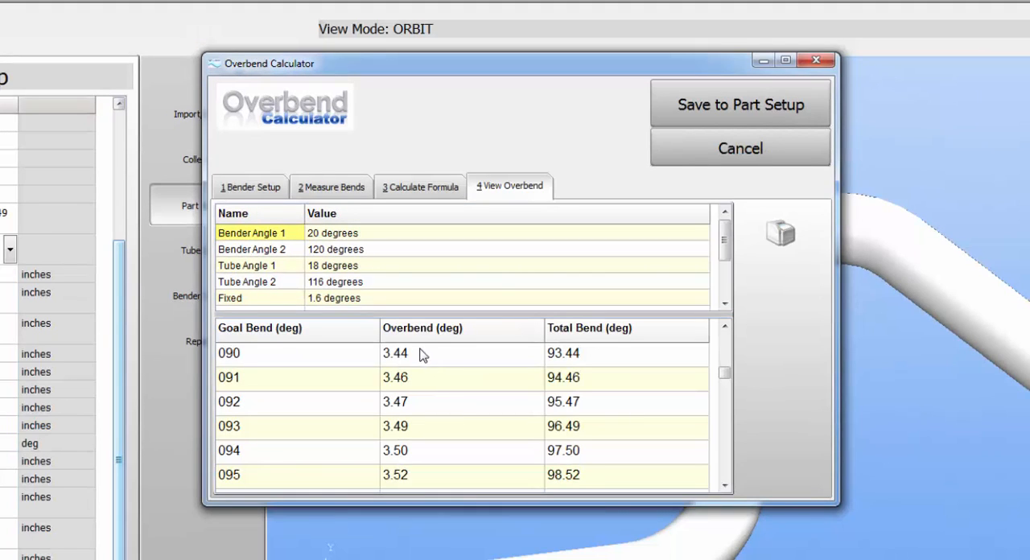
mouse_move(417, 365)
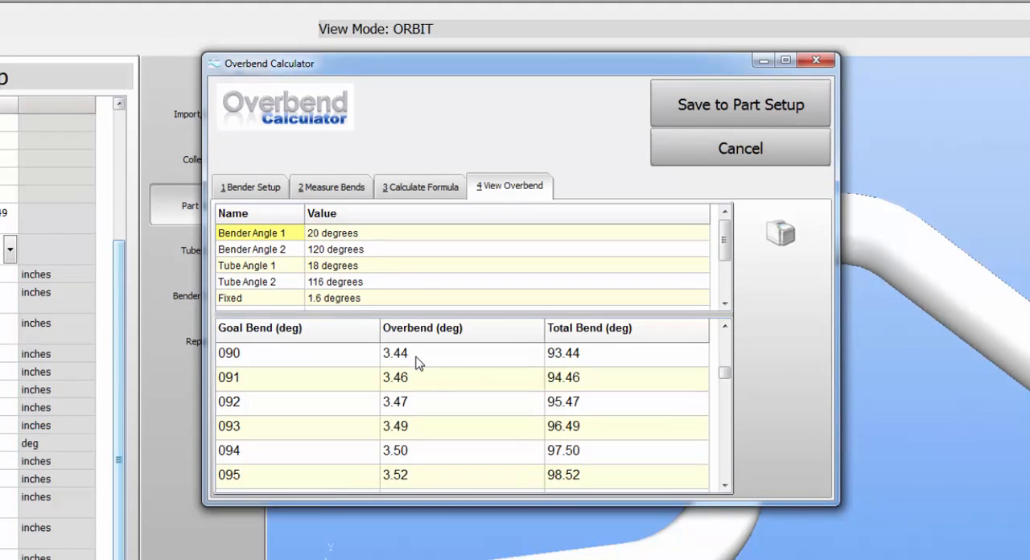
mouse_move(597, 369)
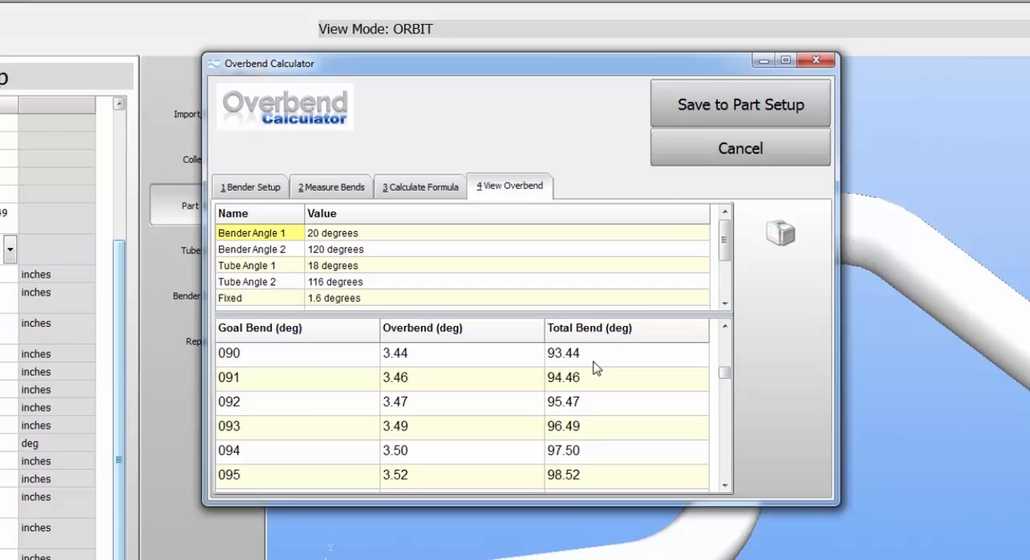
mouse_move(684, 105)
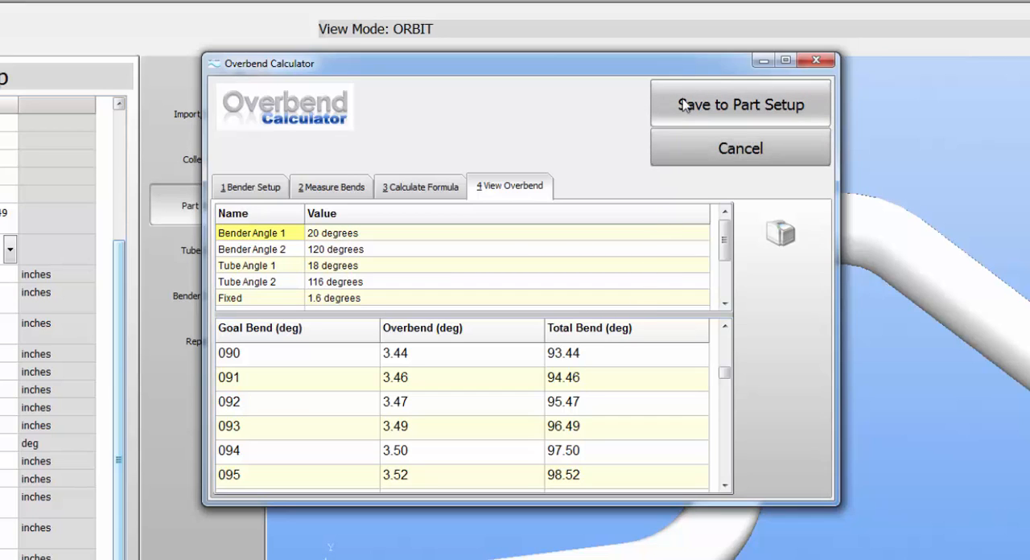
click(420, 187)
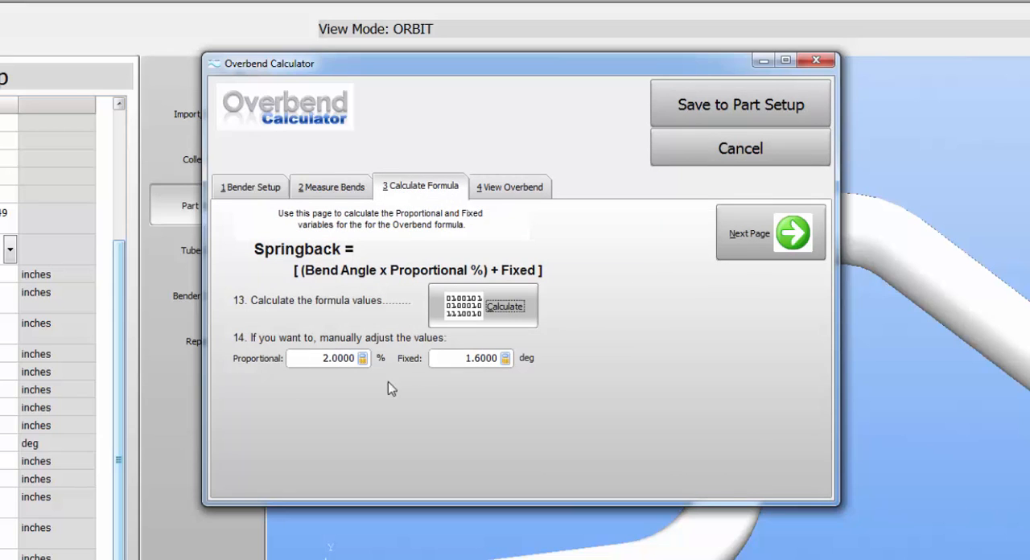
click(510, 186)
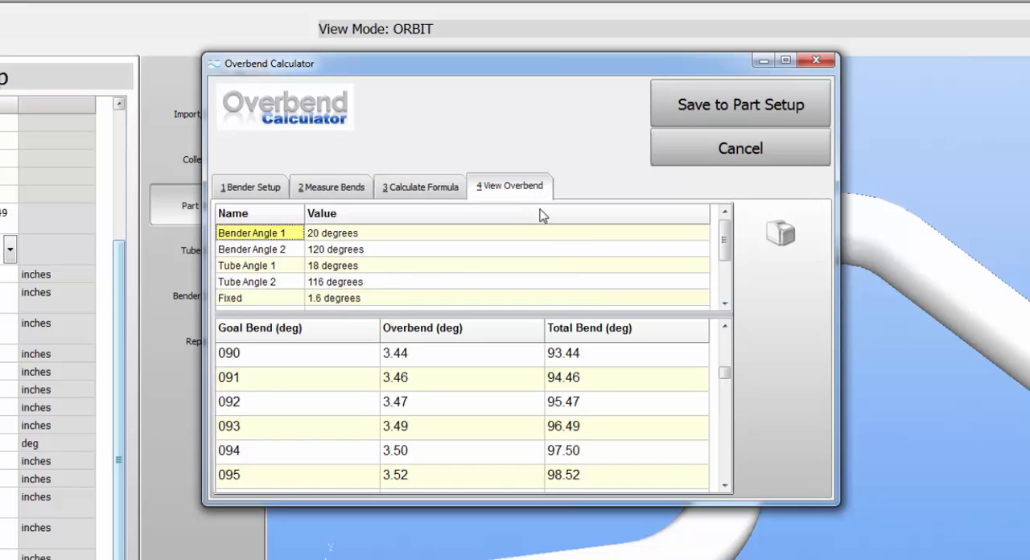
mouse_move(753, 303)
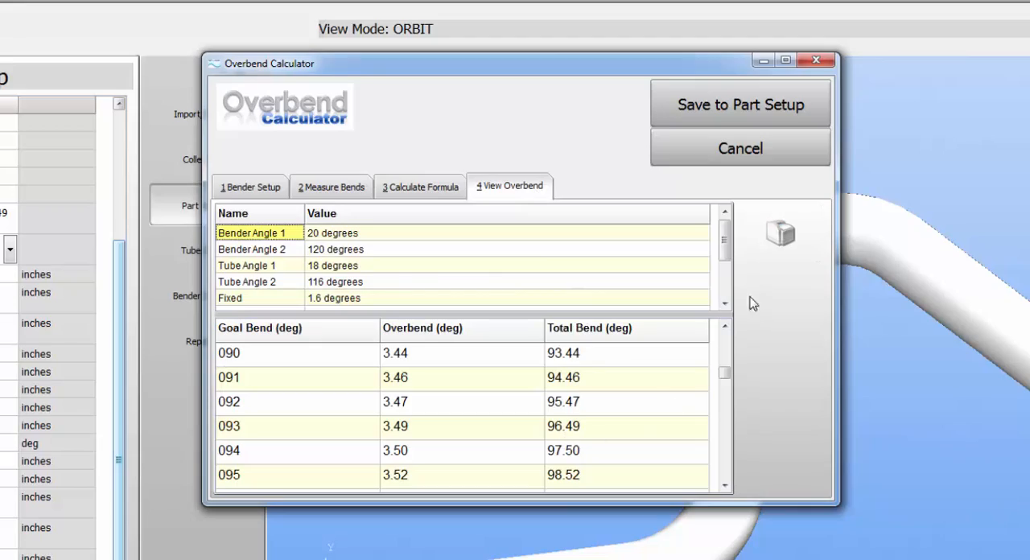
Step: Save Fixed Springback 1.60° and Proportional Springback 2.00% to Part Setup
click(739, 148)
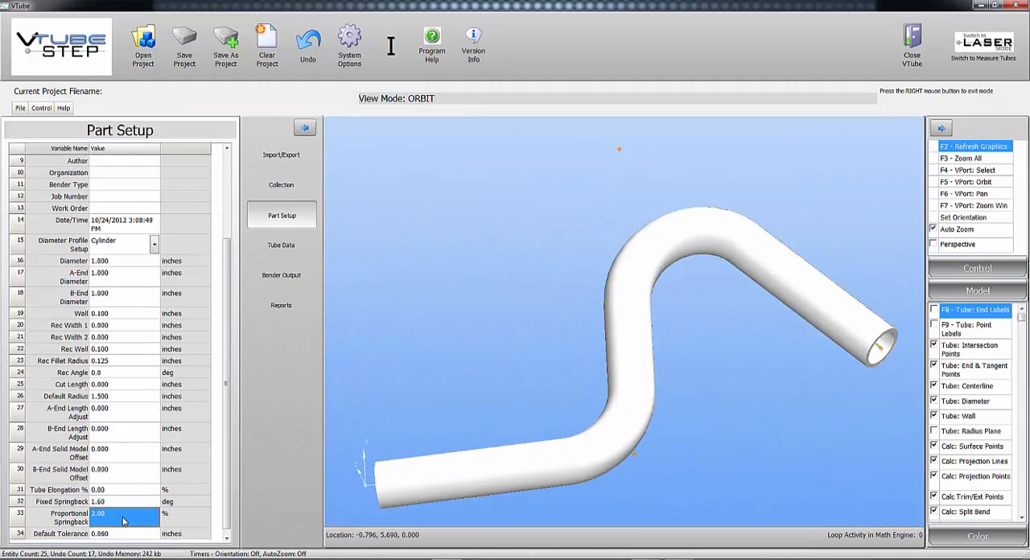
Step: Export the bender file as 'Springback Tutorial with Springback Compen' in Supravision $$$ format
click(281, 245)
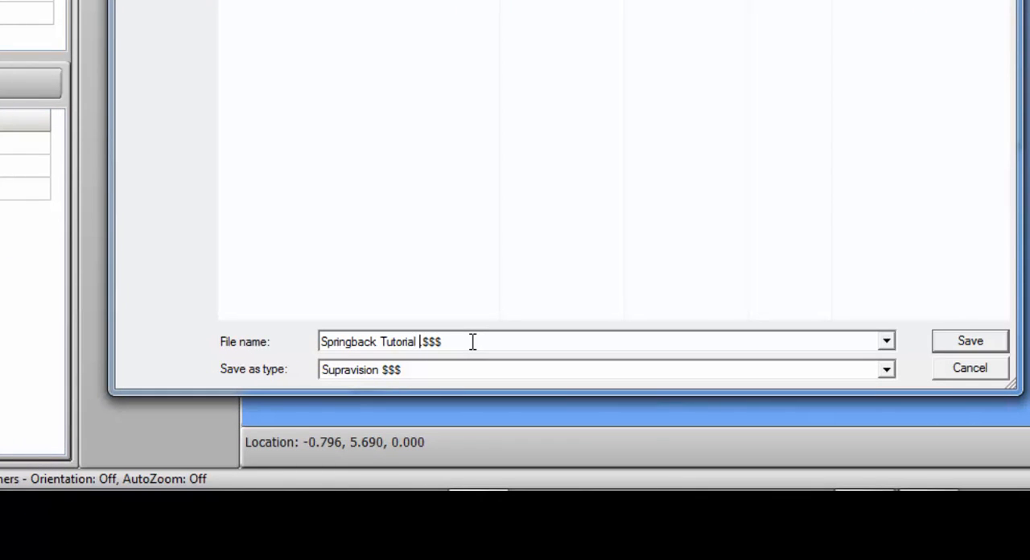
text(with Sprin)
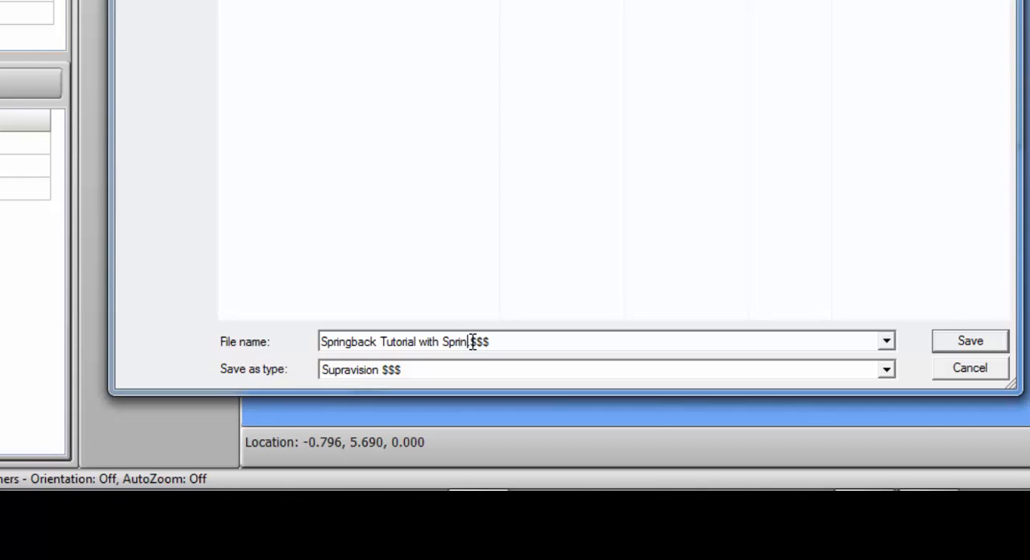
text(back Compent)
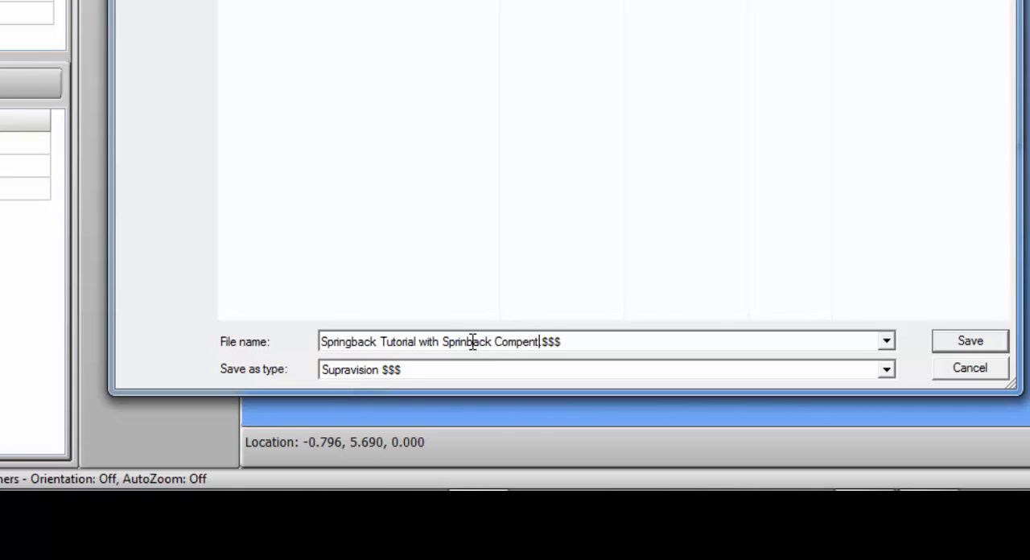
key(Backspace)
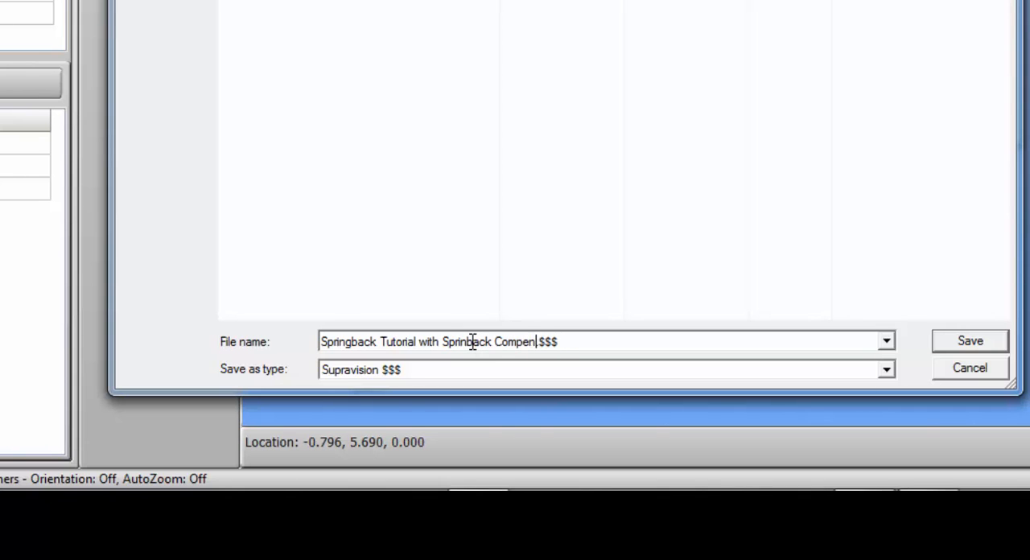
click(970, 340)
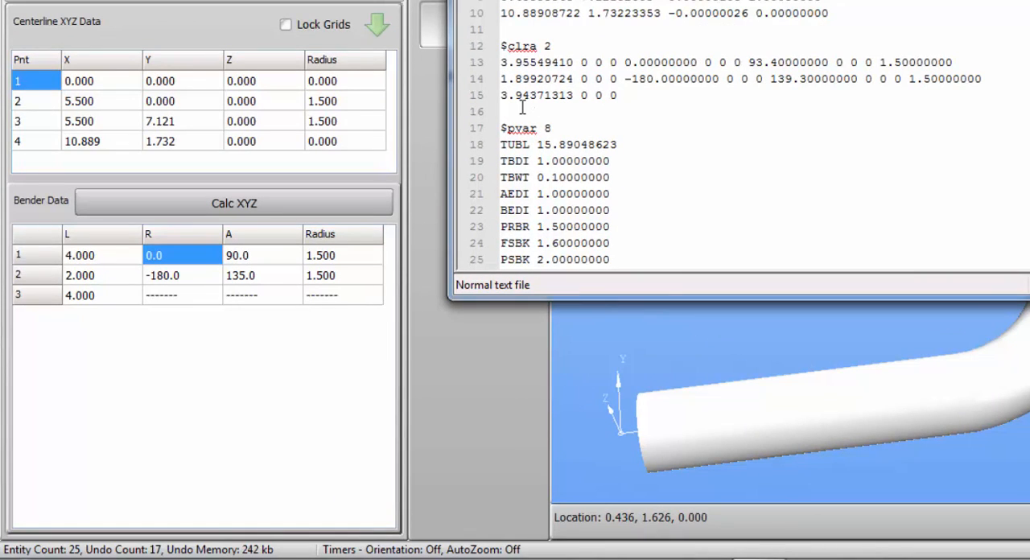
mouse_move(344, 216)
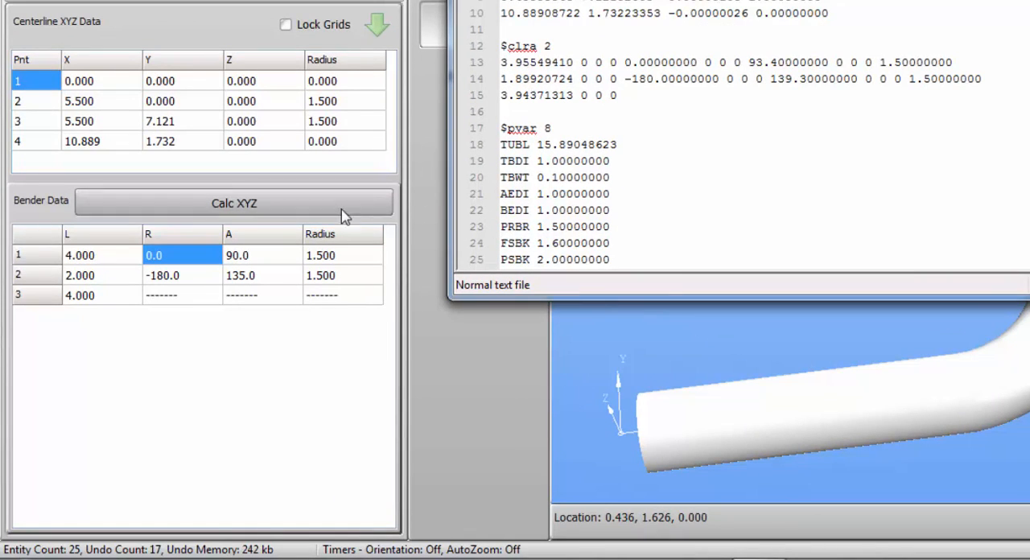
mouse_move(551, 66)
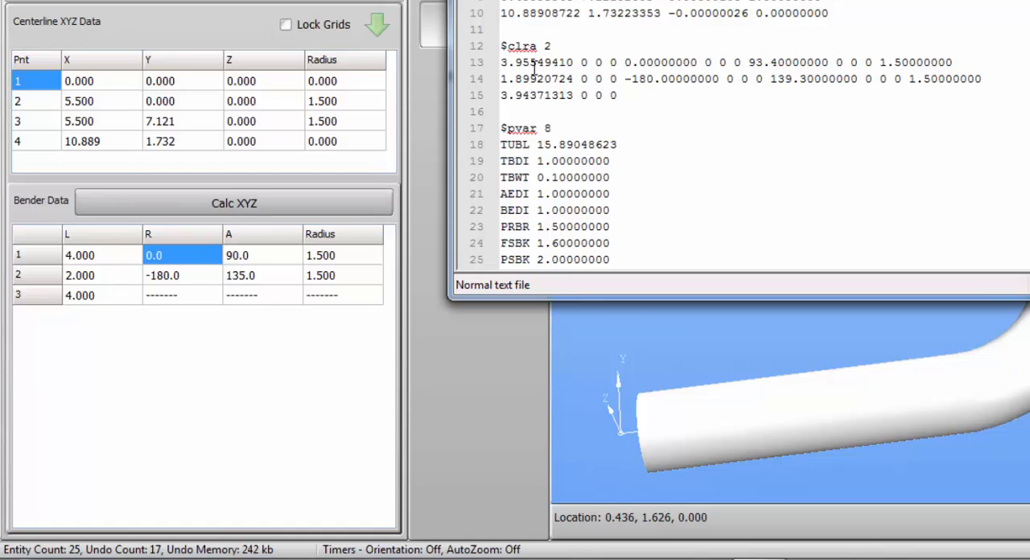
mouse_move(406, 132)
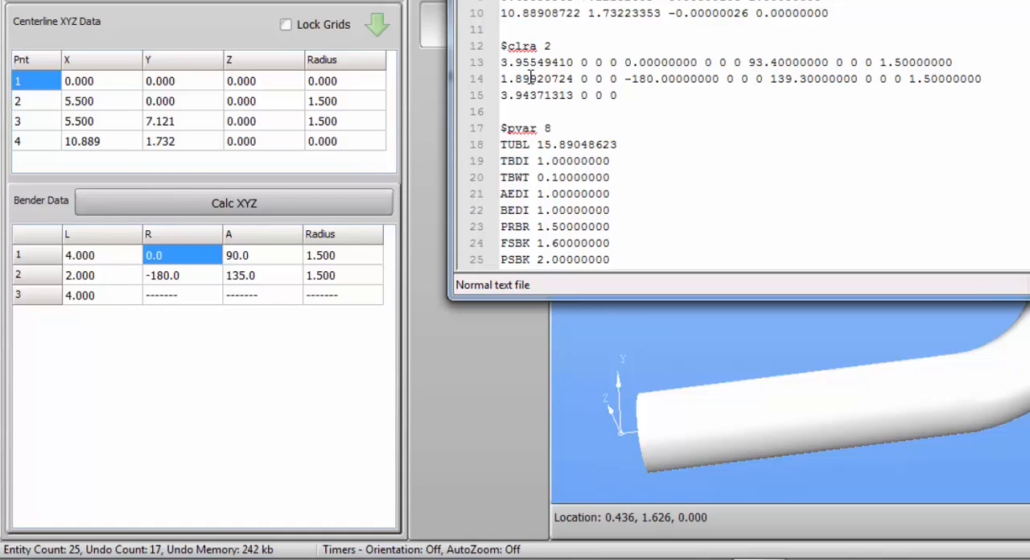
mouse_move(529, 62)
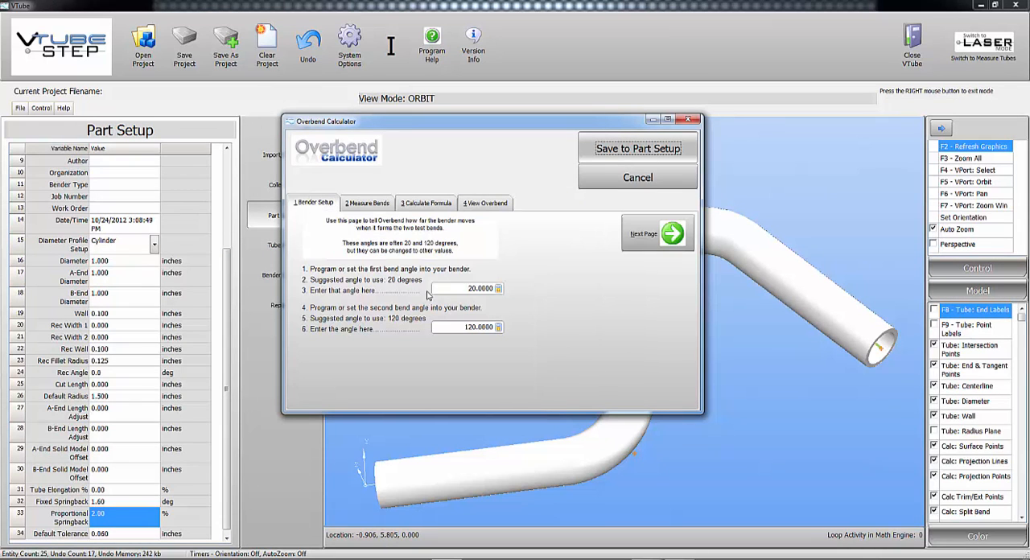
mouse_move(595, 350)
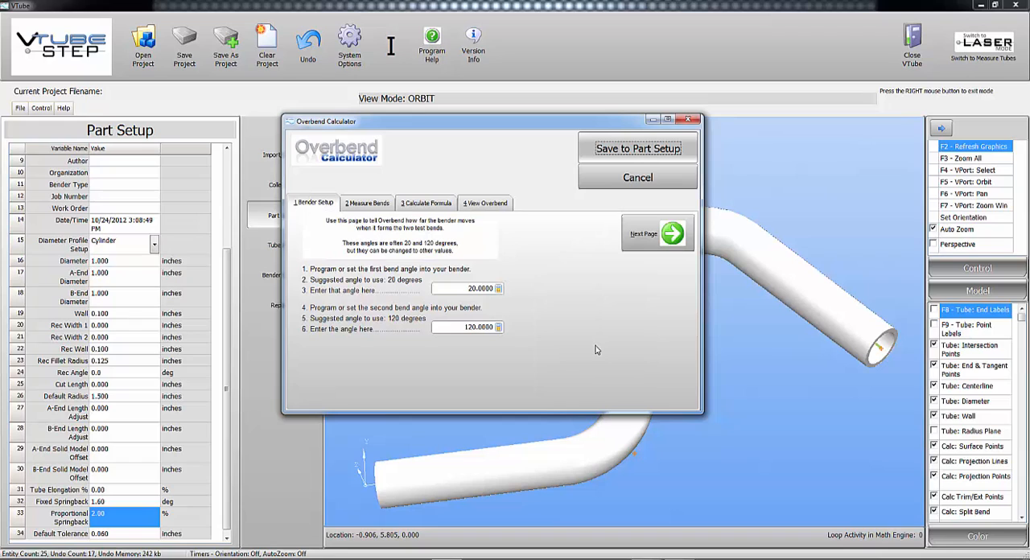